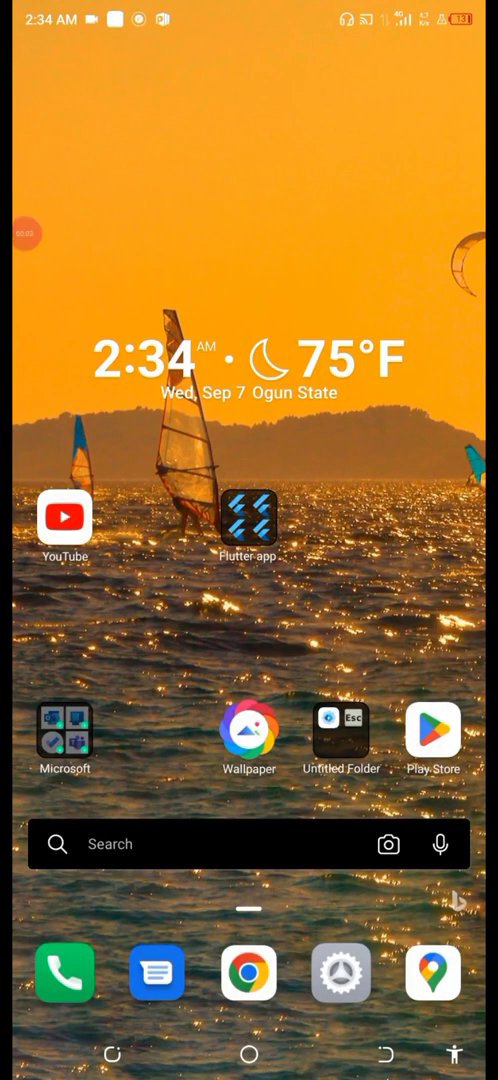
- Open the Android app drawer and scroll through the installed apps
scroll(up, 3)
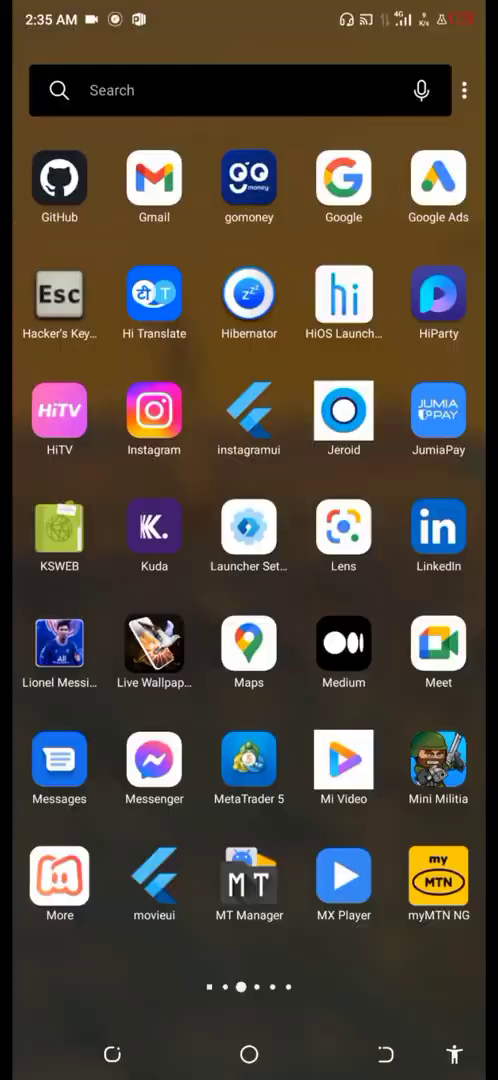
scroll(left, 3)
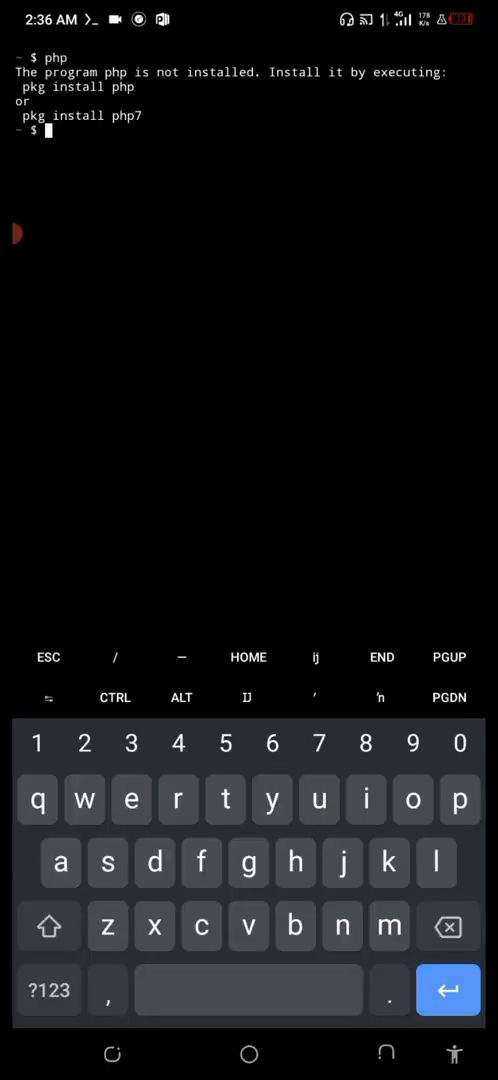
- Run pkg install php in Termux to install PHP
text(pkg install ph)
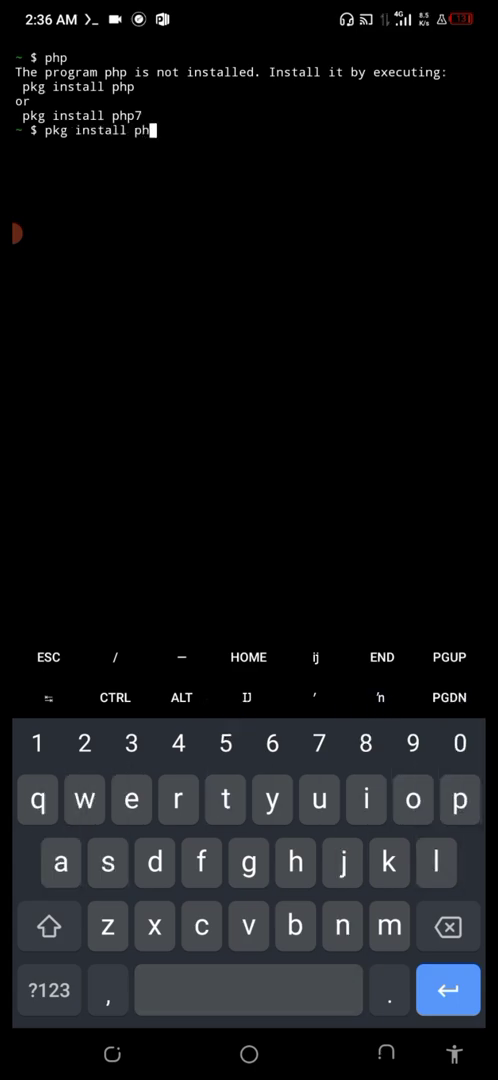
key(Enter)
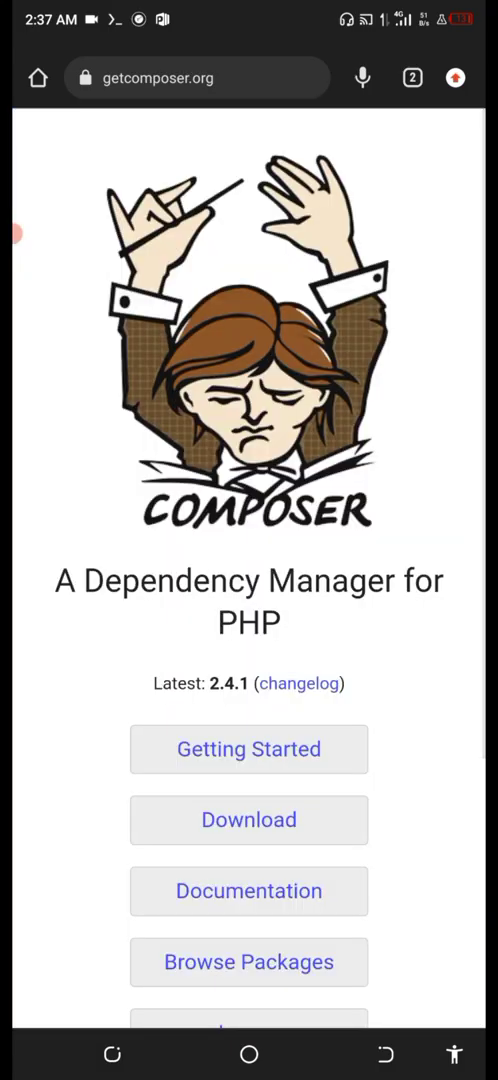
click(249, 749)
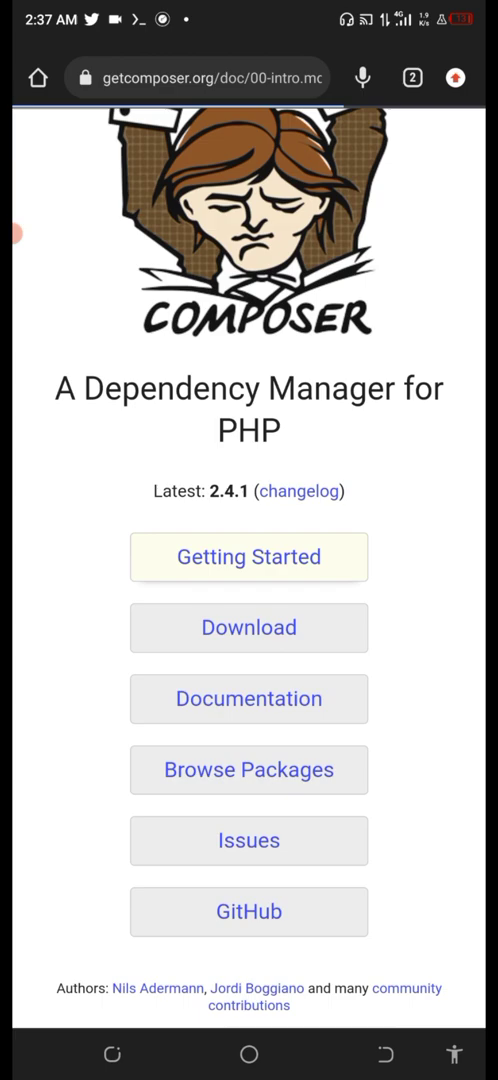
click(249, 557)
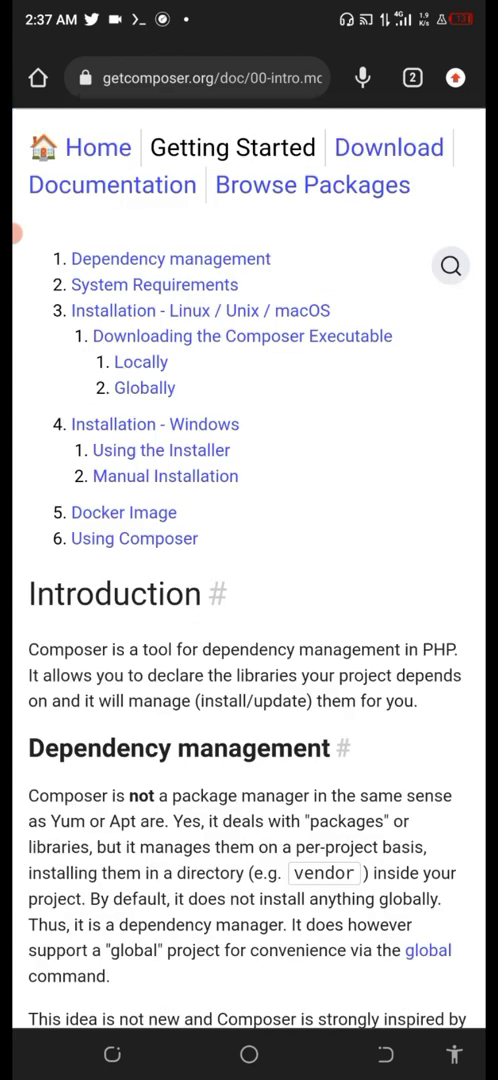
scroll(down, 3)
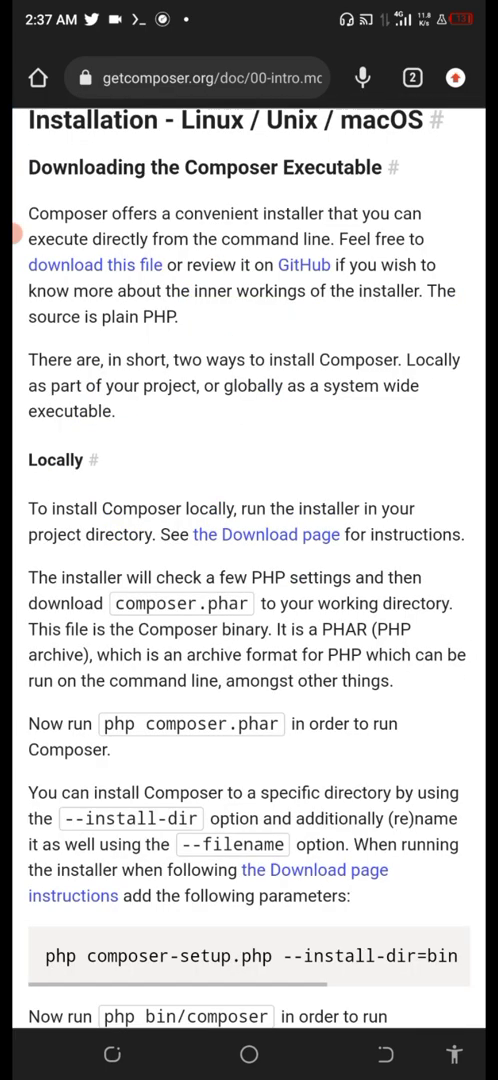
scroll(down, 3)
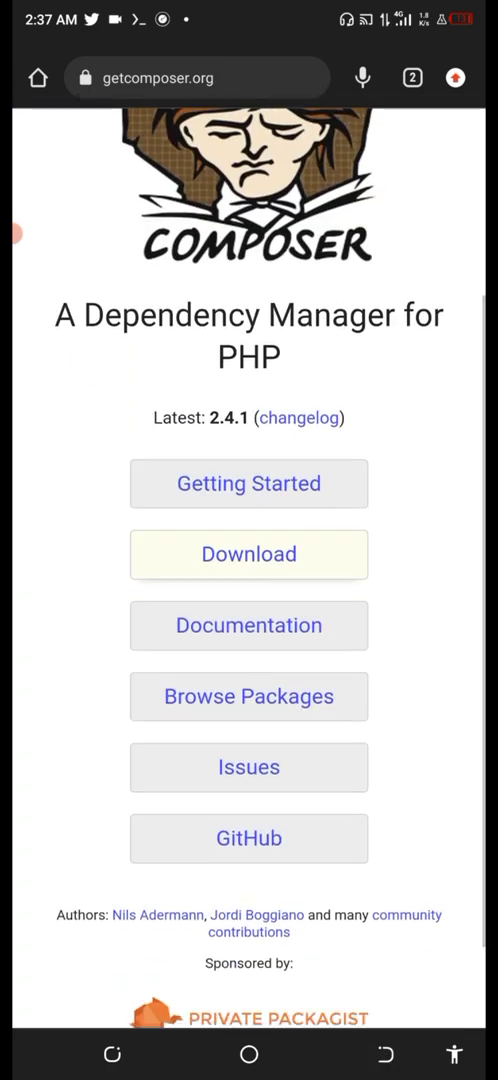
- Open the Composer Download page and select the four-line installer script
click(249, 554)
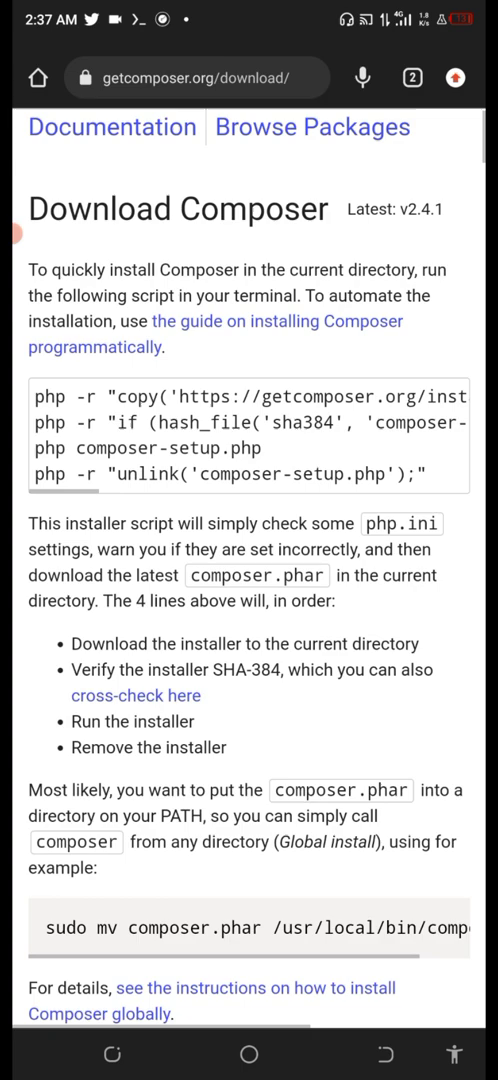
double_click(55, 394)
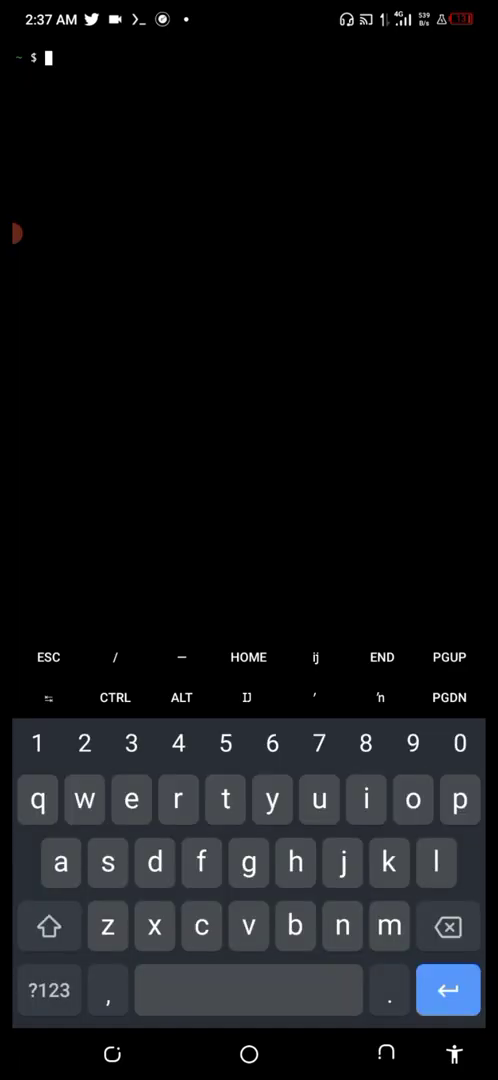
- Paste and run the Composer installer, producing composer.phar version 2.4.1
text(https://youtu.be/IavJBI4Pgsc)
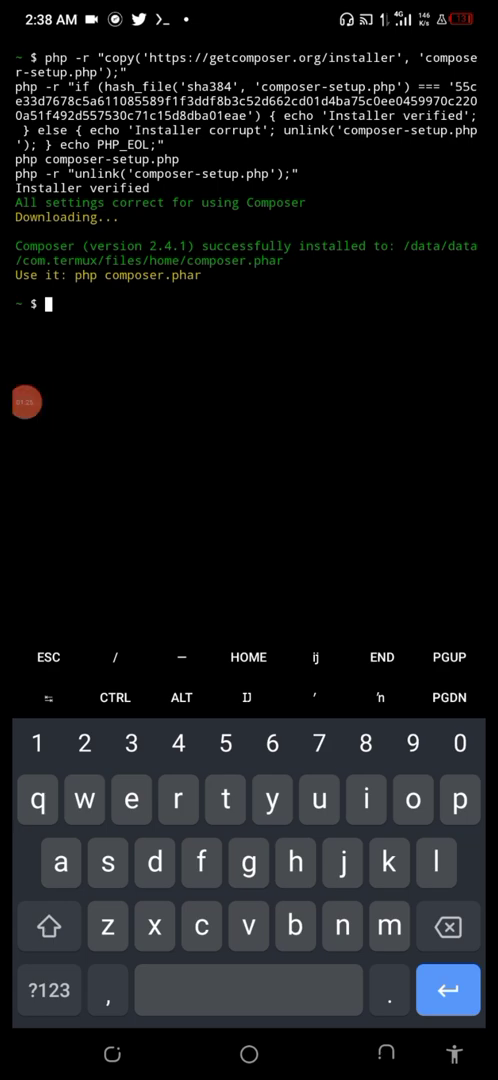
text(p)
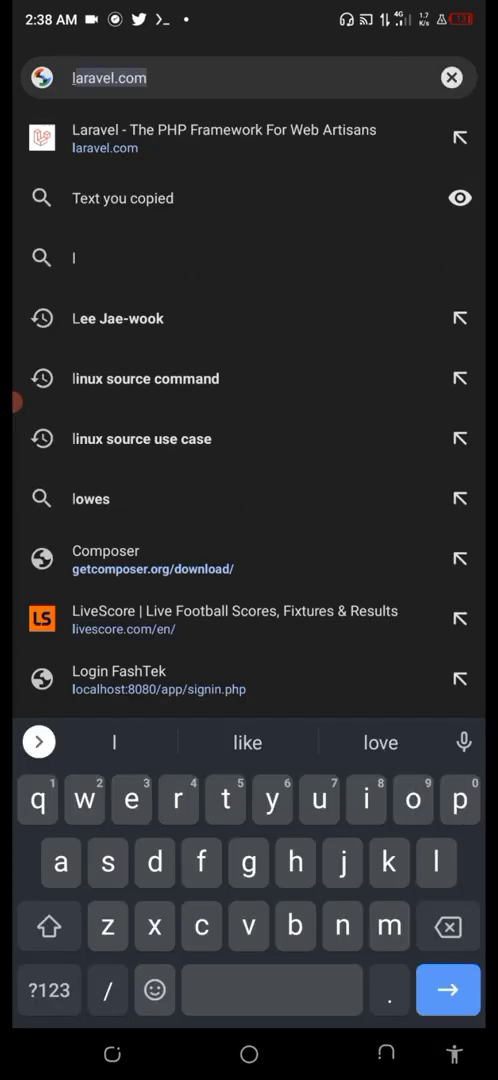
- Go to laravel.com and jump to the 'Your First Laravel Project' docs section
text(laravel.co.)
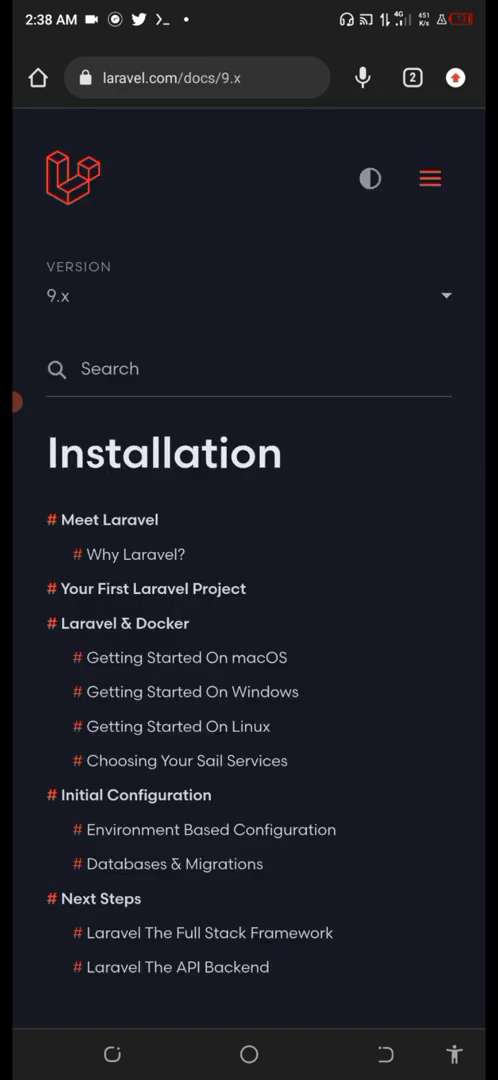
click(152, 588)
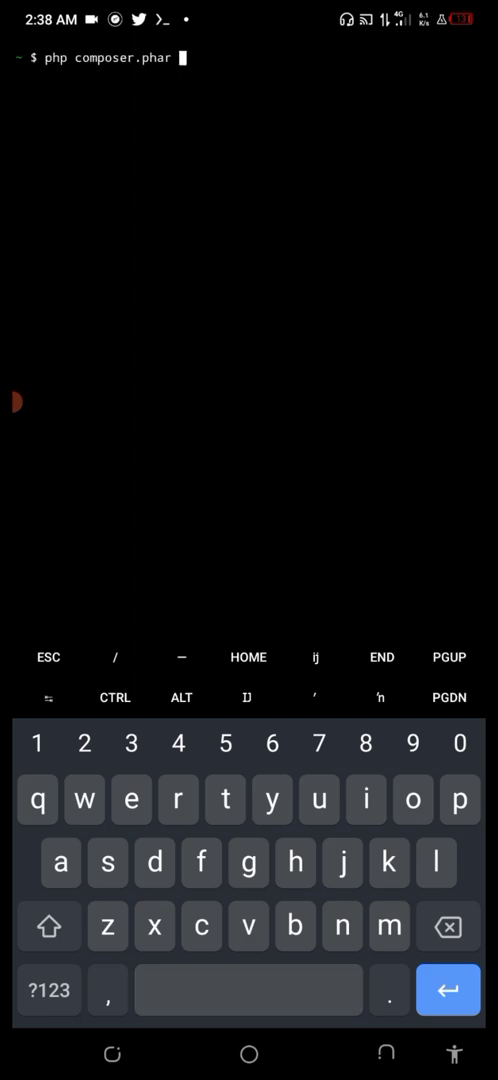
- Create the myapp project with composer create-project, cd into myapp, and run php artisan serve
text(create-project laravel/laravel example-app)
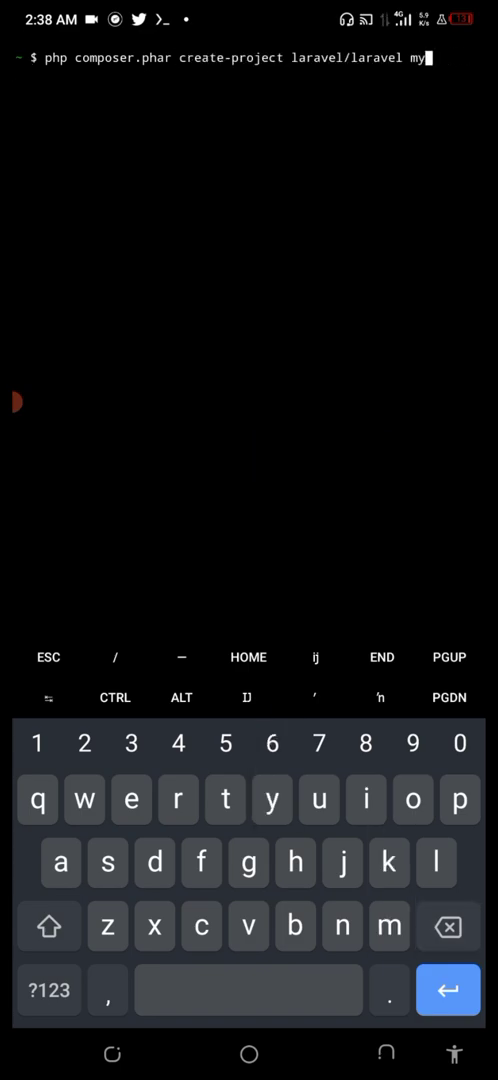
key(Enter)
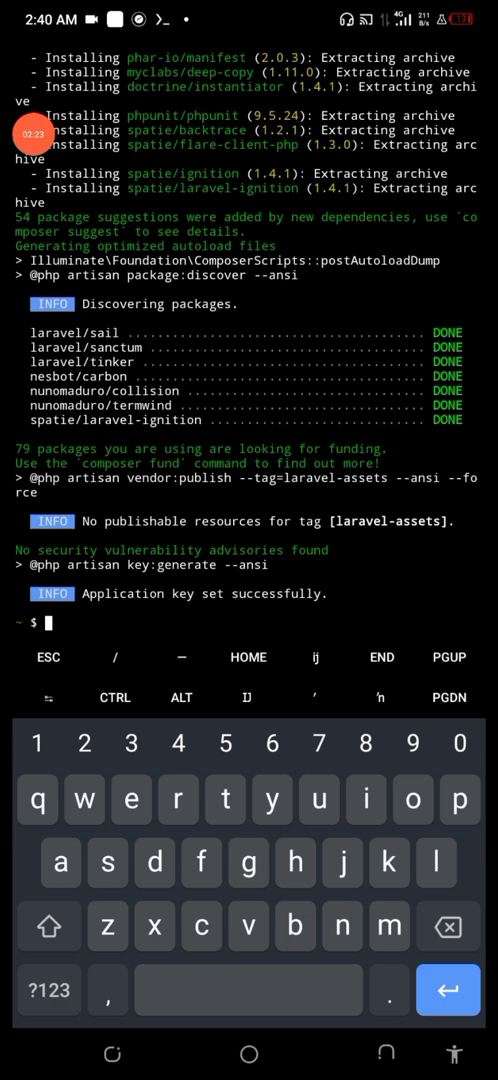
text(cs myapp)
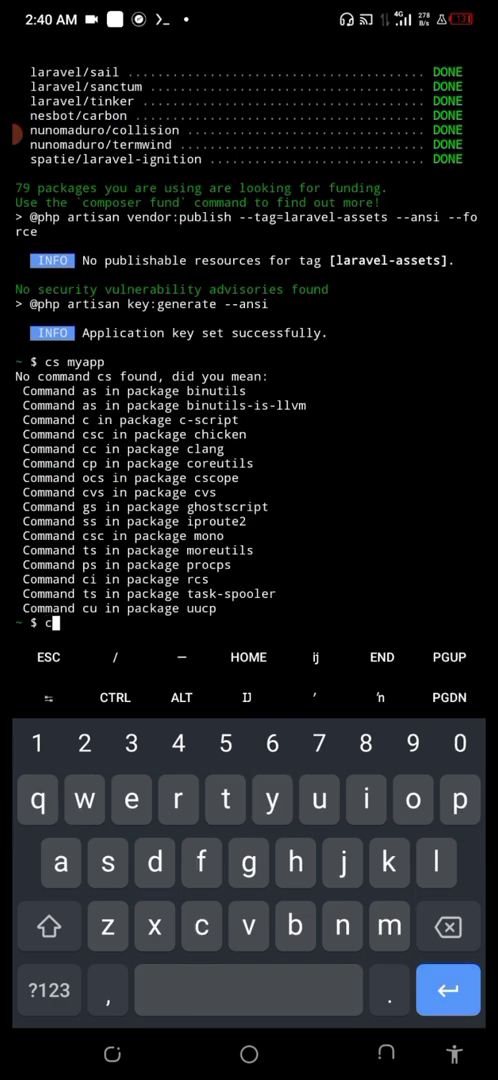
key(Backspace)
text(php)
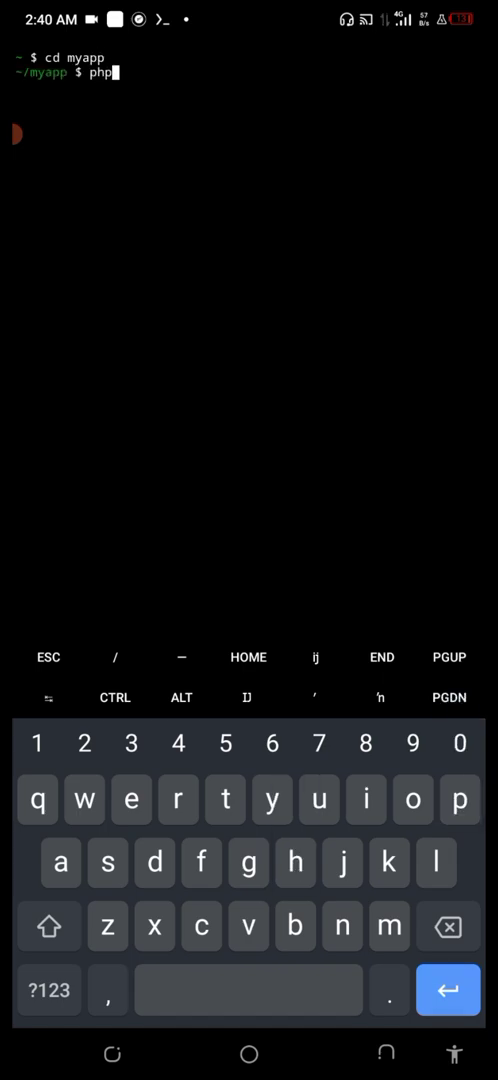
text(artisan serve)
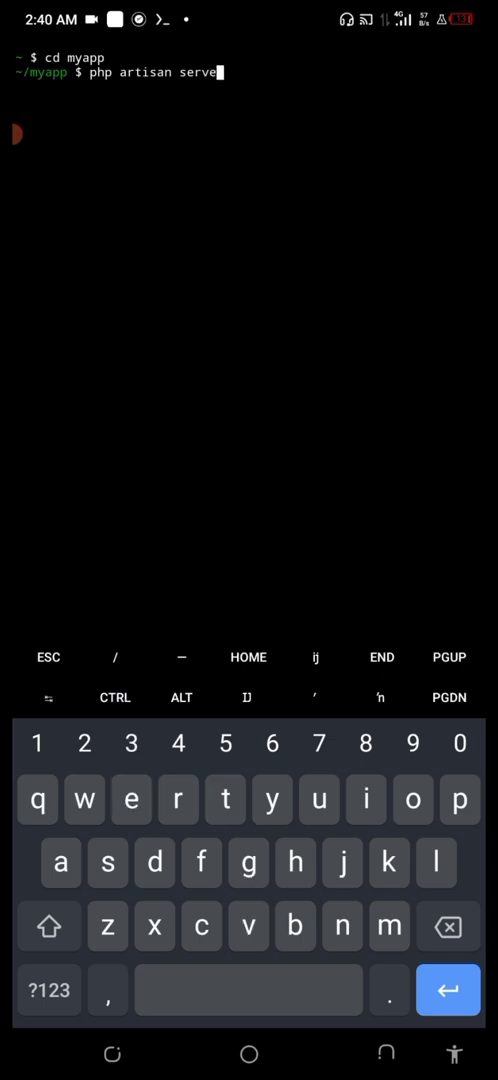
key(Enter)
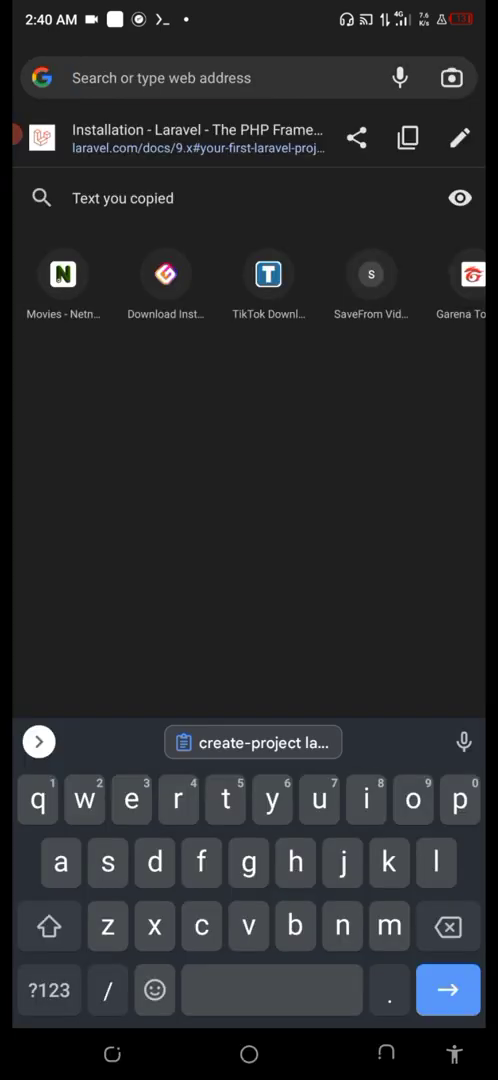
- Try 127.0.0.1:8080, then load 127.0.0.1:8000 to show the Laravel welcome page
text(127.0.0.1:8080)
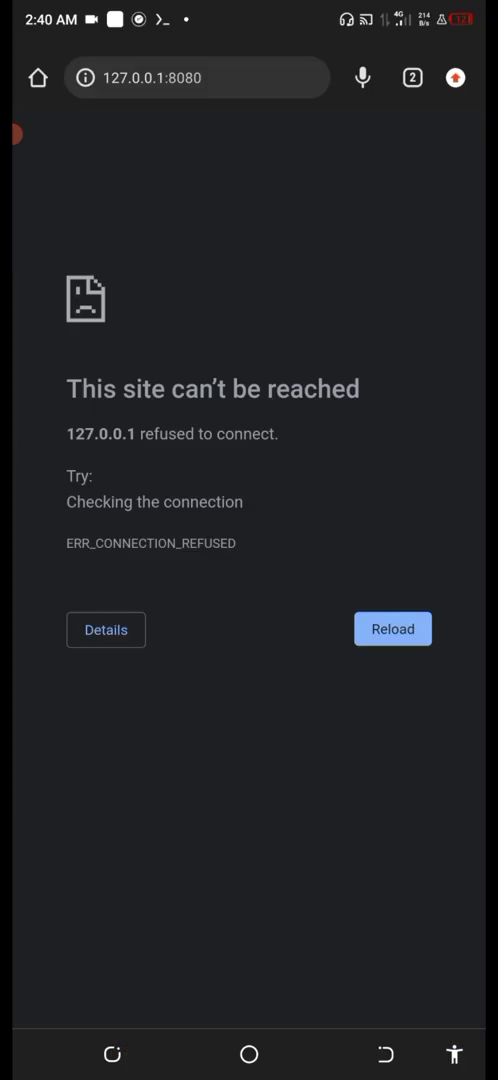
click(197, 77)
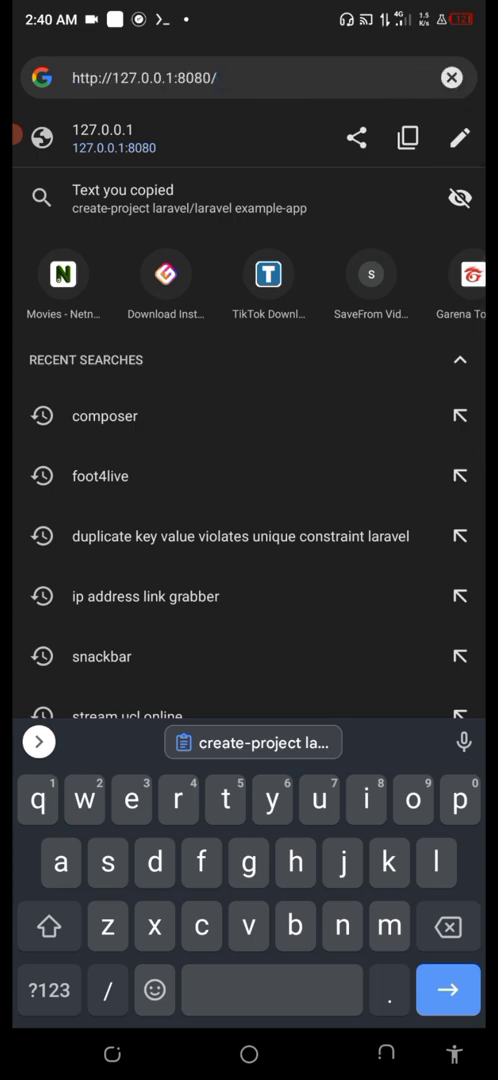
text(http://127.0.0.1:80)
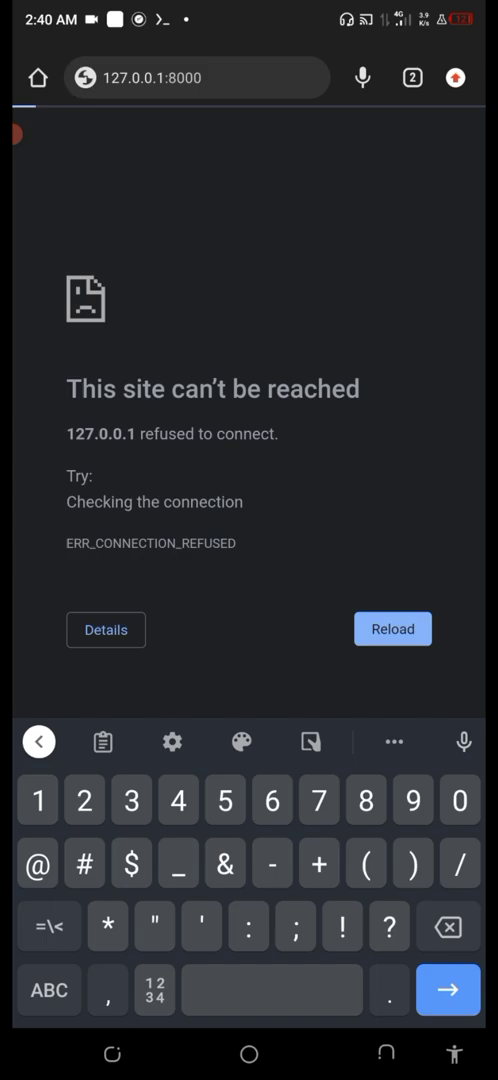
click(392, 628)
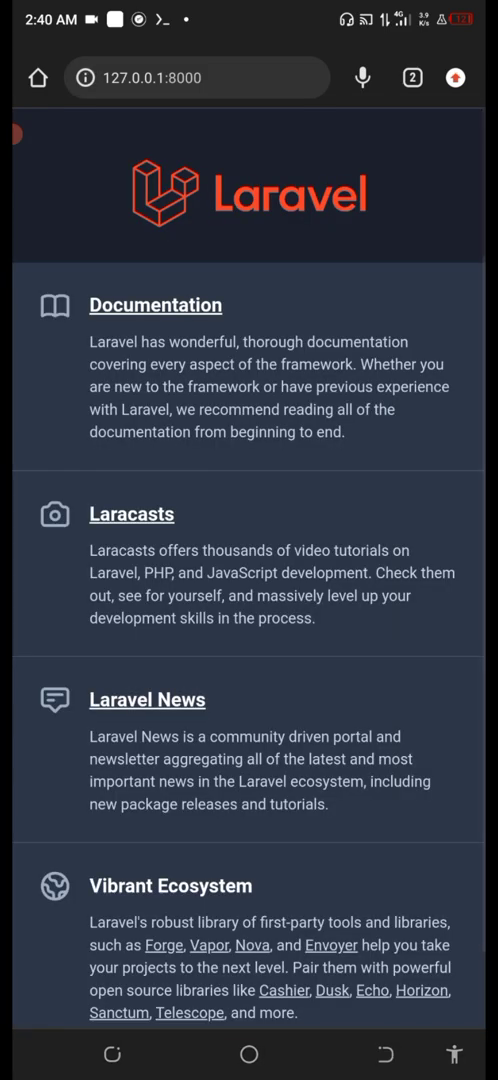